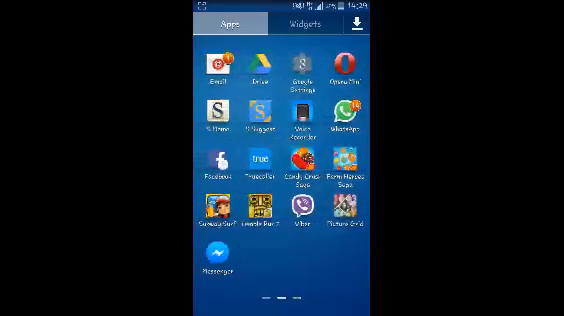
- Launch the Facebook app from the app drawer
{"action": "left_click", "coordinate": [206, 170]}
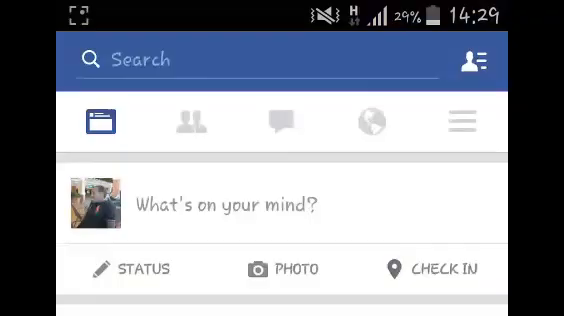
- Open the three-line menu and scroll down to Account Settings and Privacy Shortcuts
{"action": "left_click", "coordinate": [461, 120]}
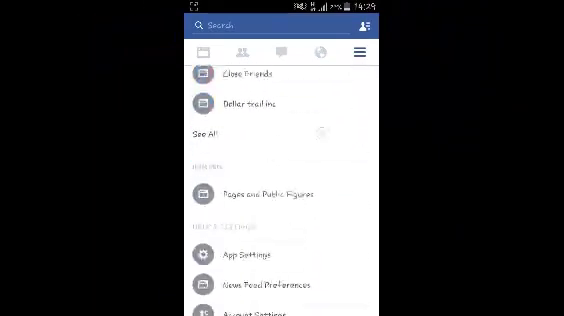
{"action": "scroll", "scroll_direction": "down", "scroll_amount": 3}
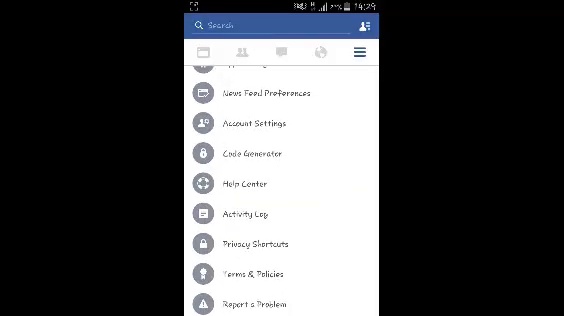